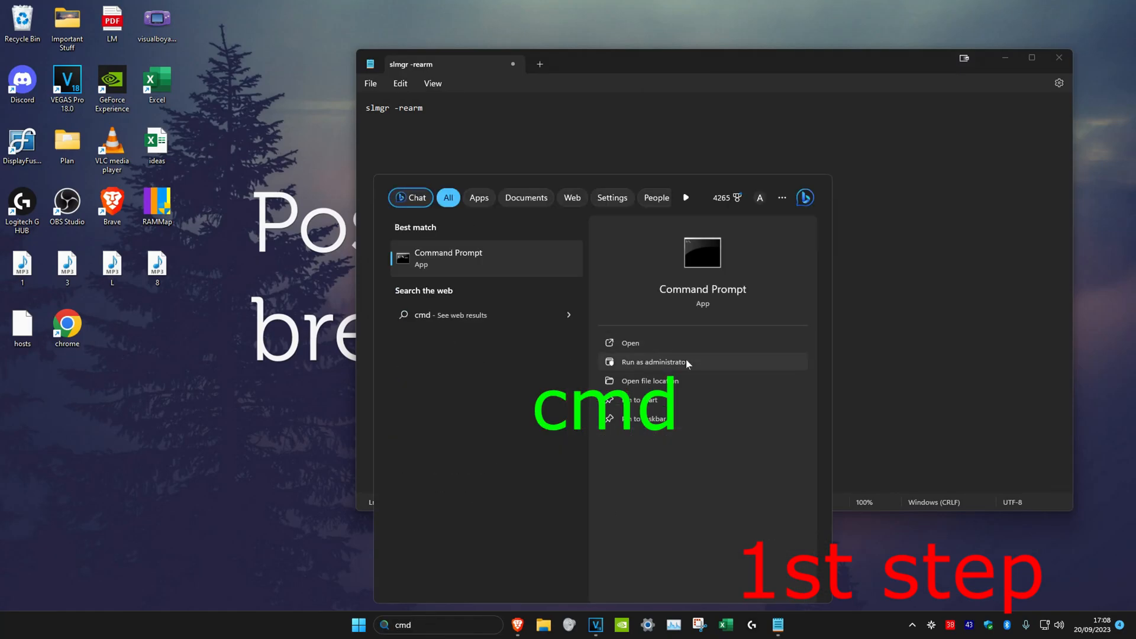
Step: Launch Command Prompt as administrator and copy the slmgr -rearm command from Notepad
click(653, 362)
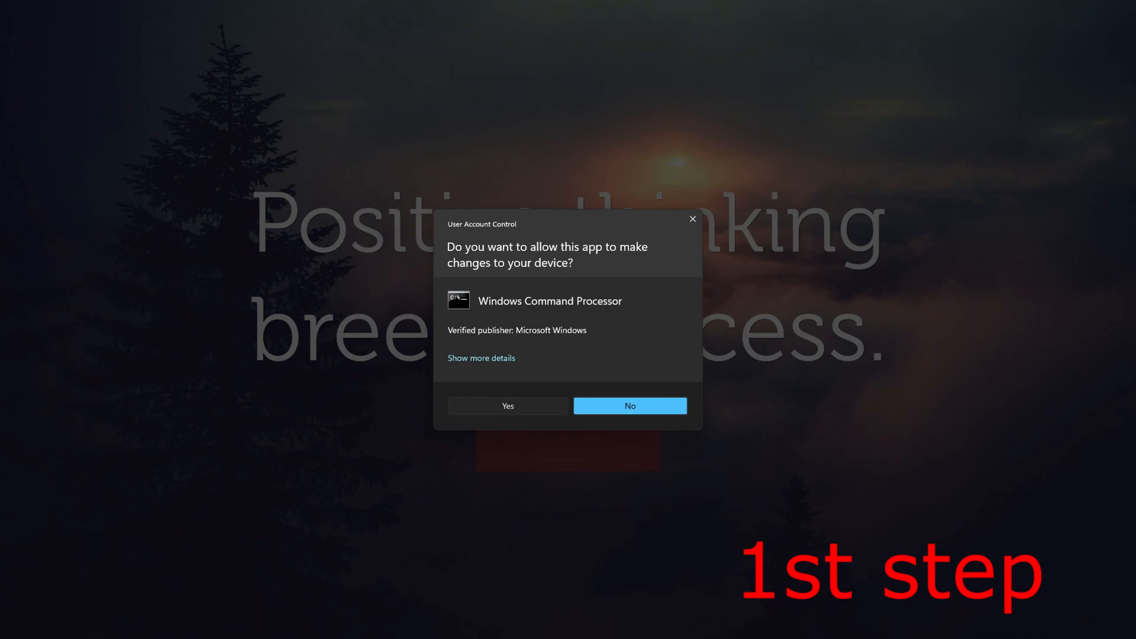
click(507, 406)
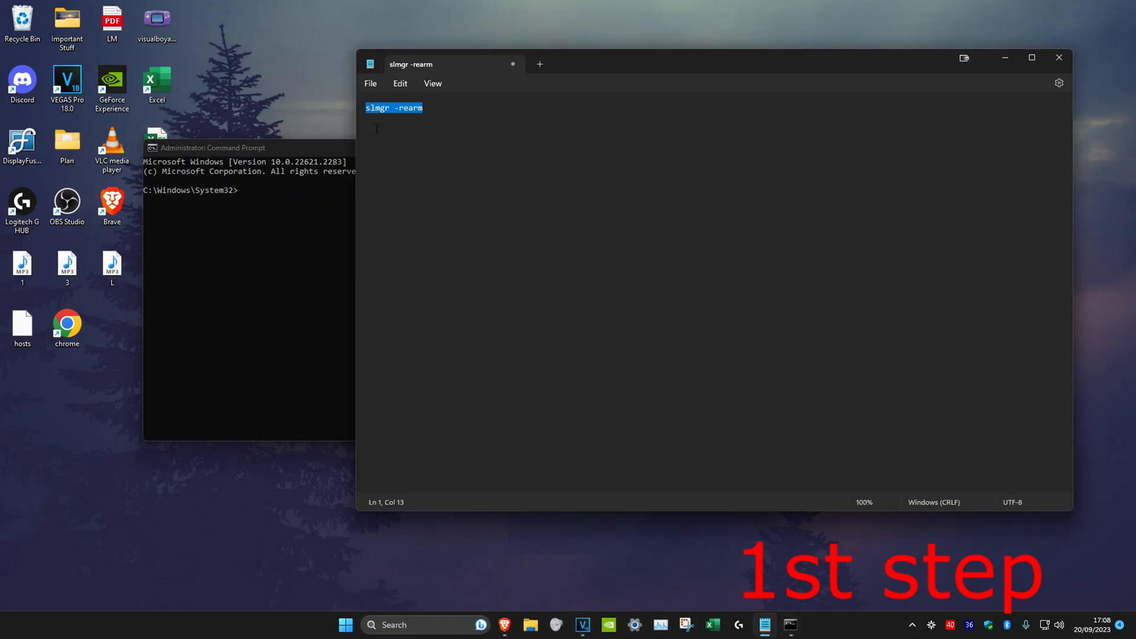
click(210, 148)
text(cont)
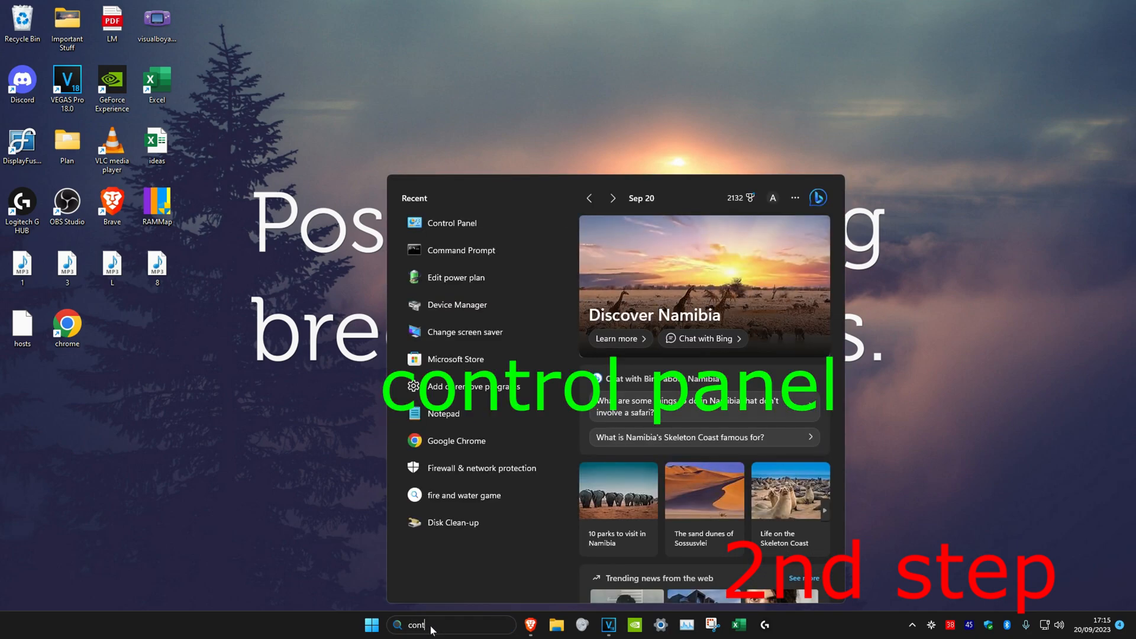
Step: Turn on Remove background images in Ease of Access Centre's 'Make the computer easier to see'
click(451, 223)
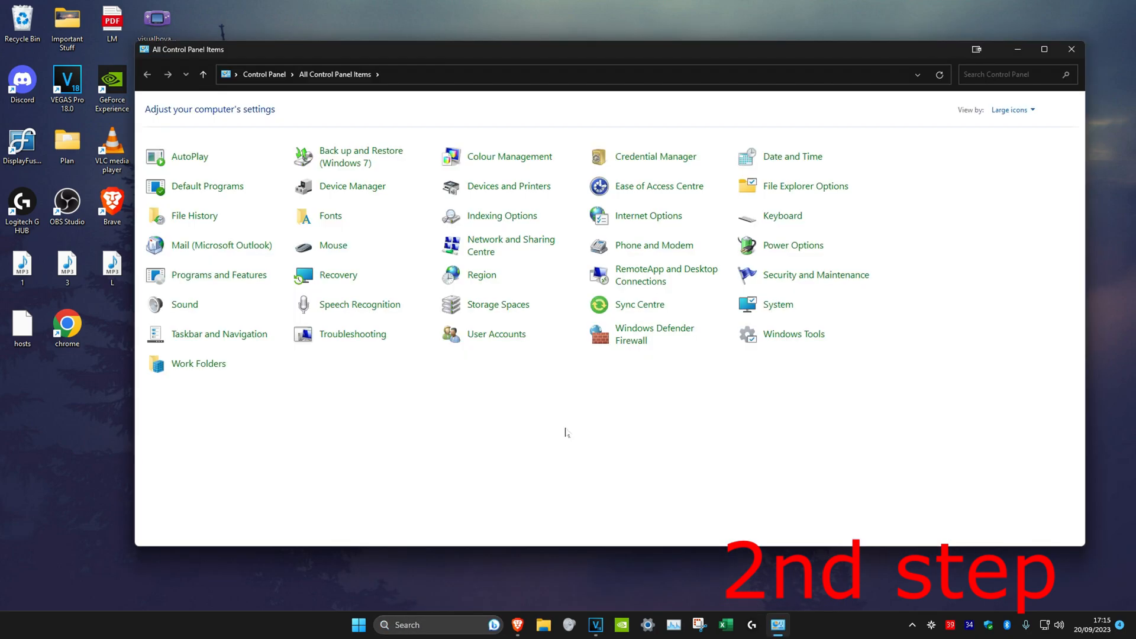
mouse_move(658, 187)
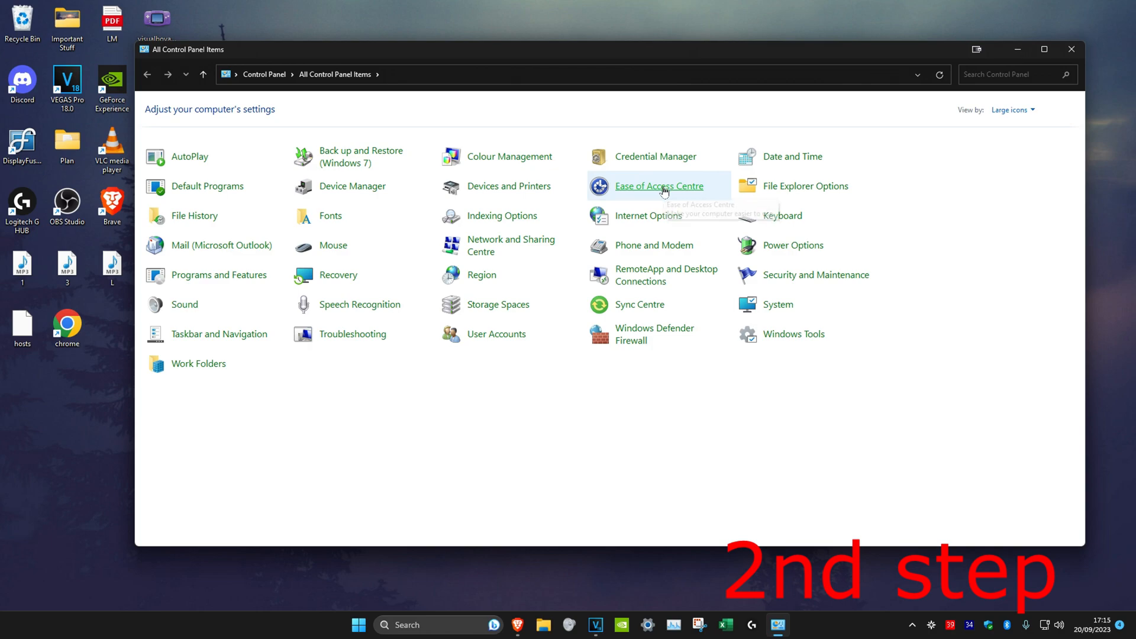
click(658, 185)
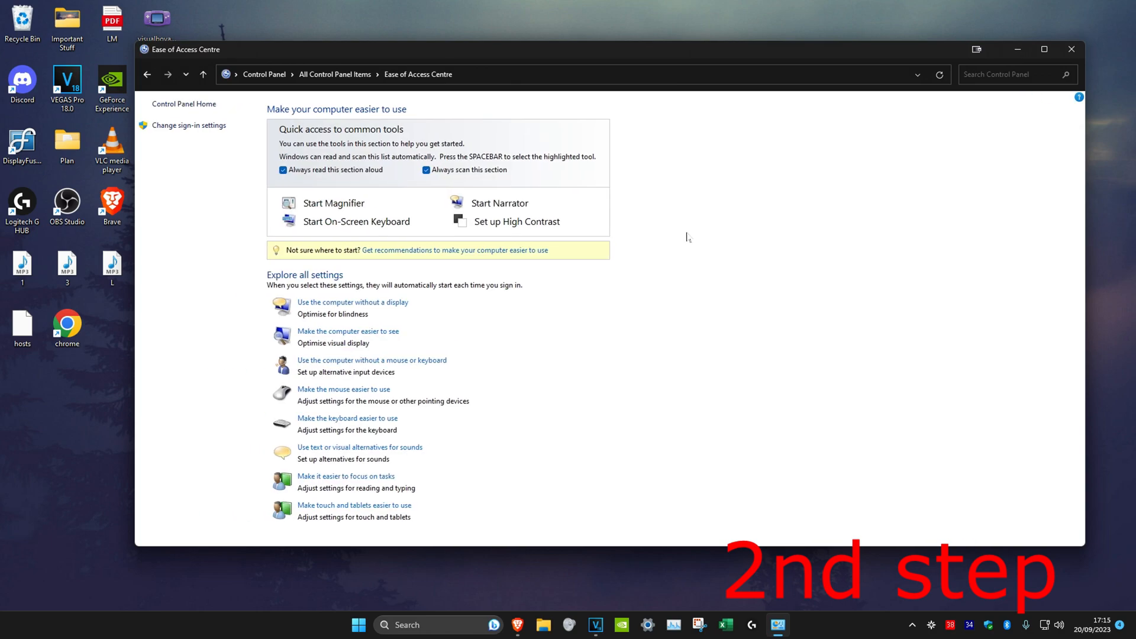
mouse_move(345, 370)
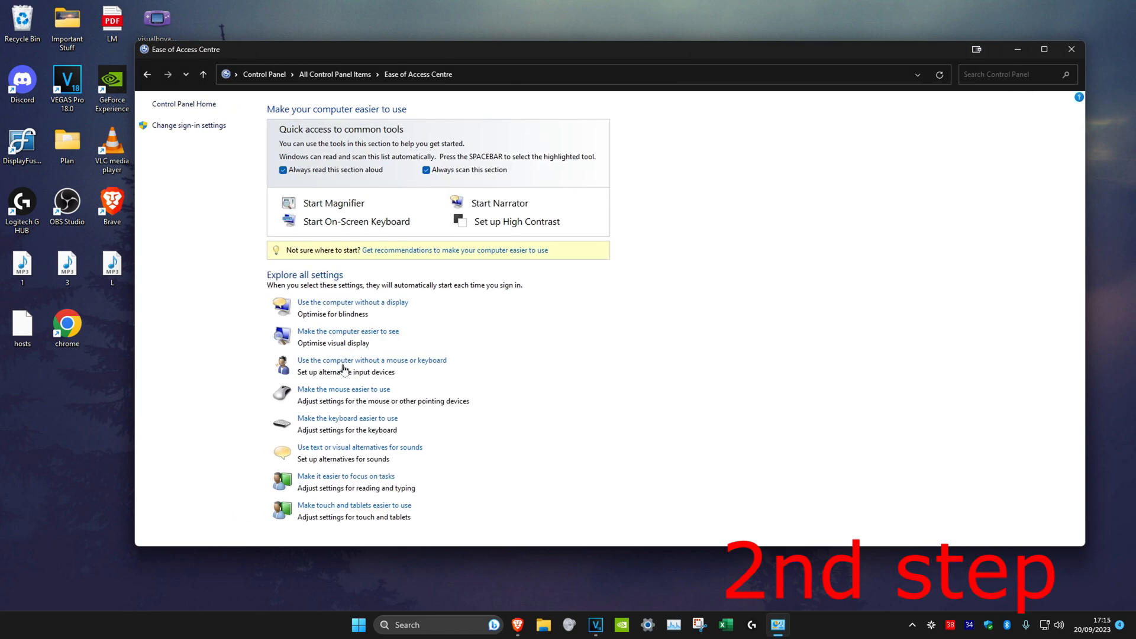
click(347, 331)
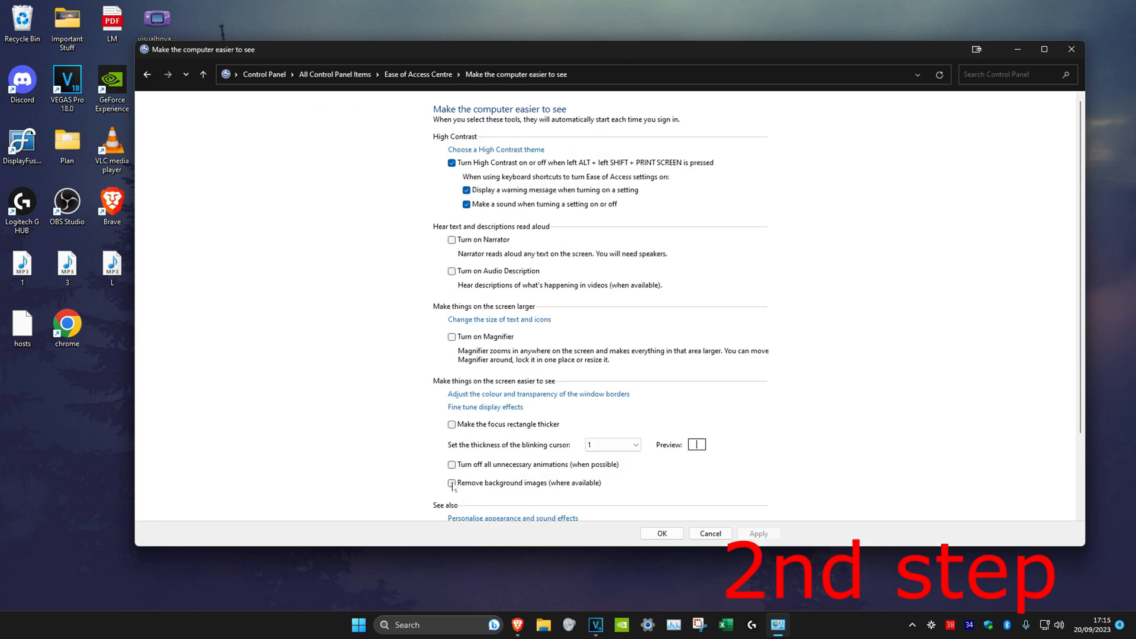
click(451, 483)
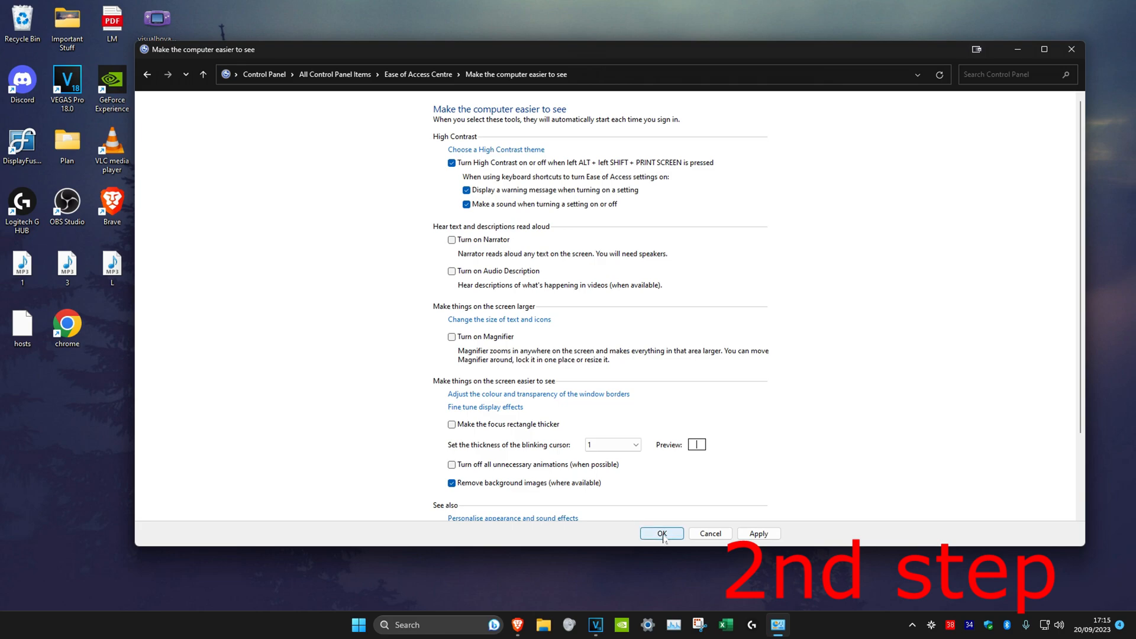
click(660, 533)
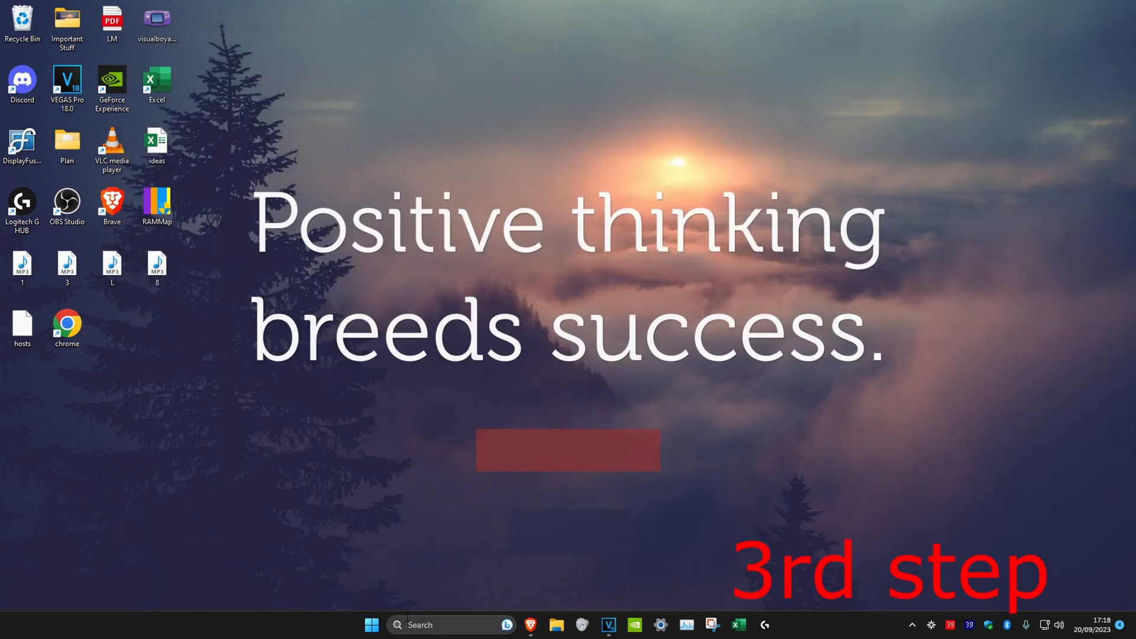
Step: Launch Registry Editor with administrator approval
text(registry Editor)
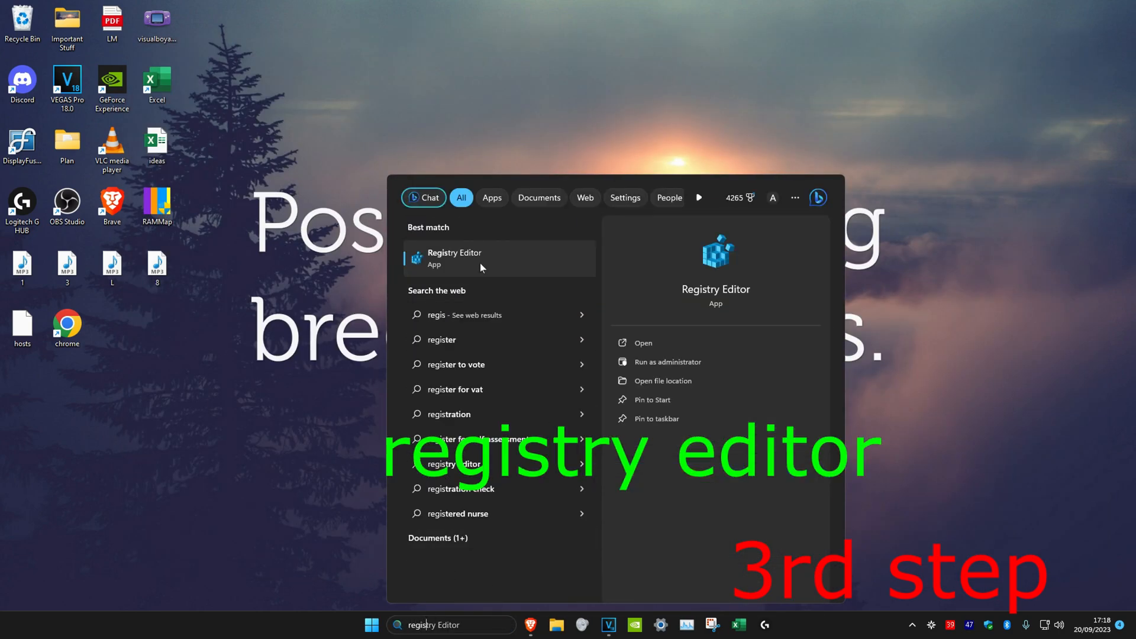
click(665, 362)
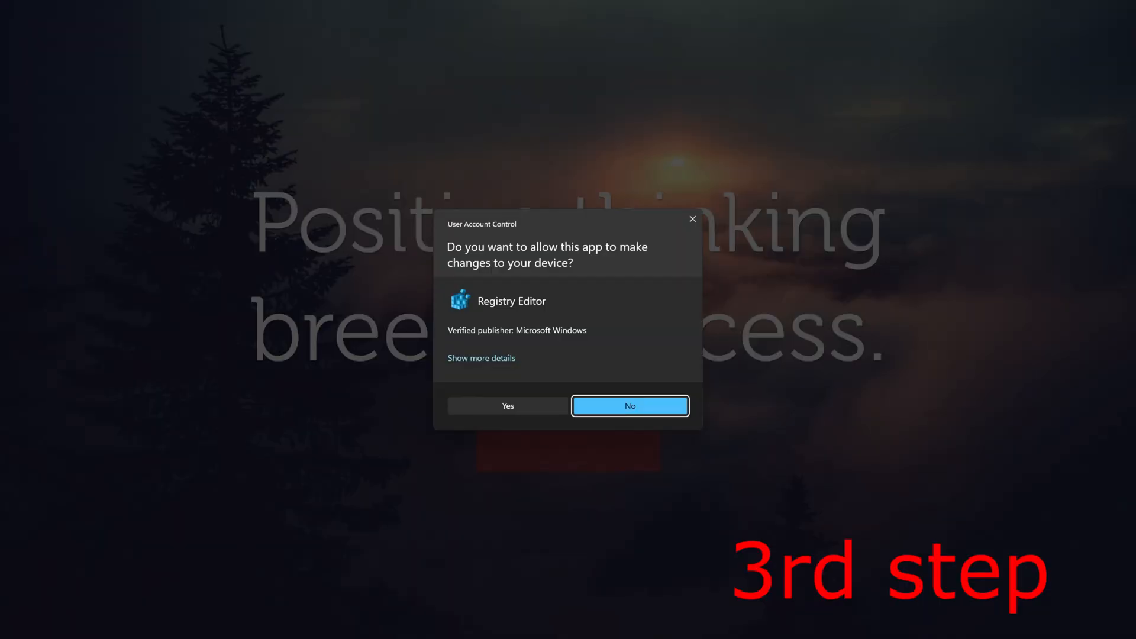
click(507, 406)
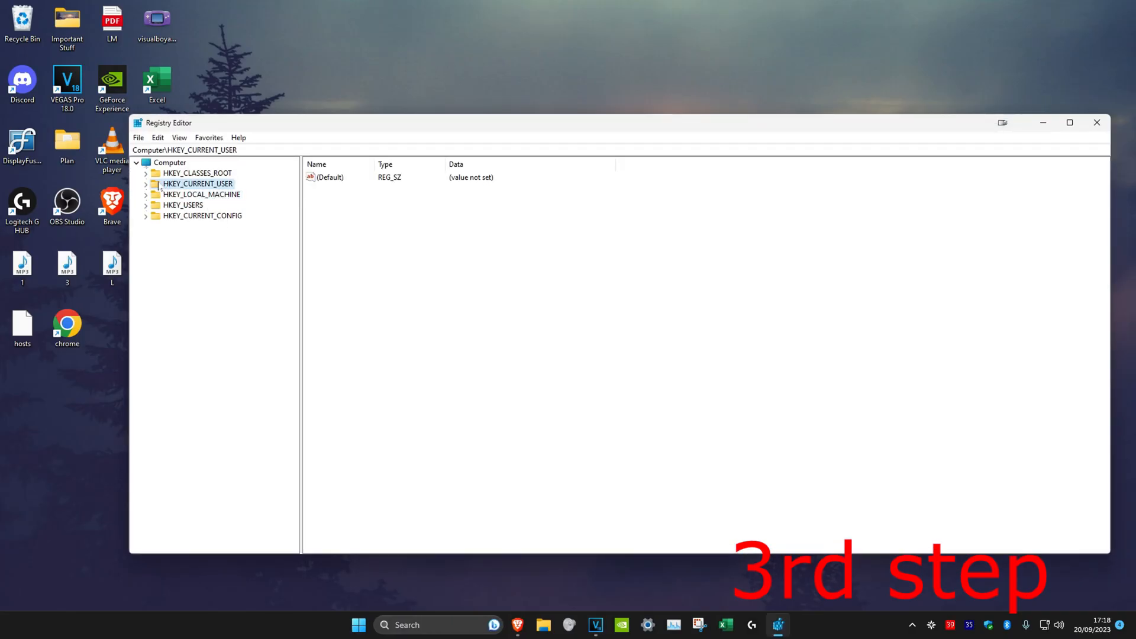
Step: Set PaintDesktopVersion under HKEY_CURRENT_USER\Control Panel\Desktop to 0, then close Registry Editor
click(146, 183)
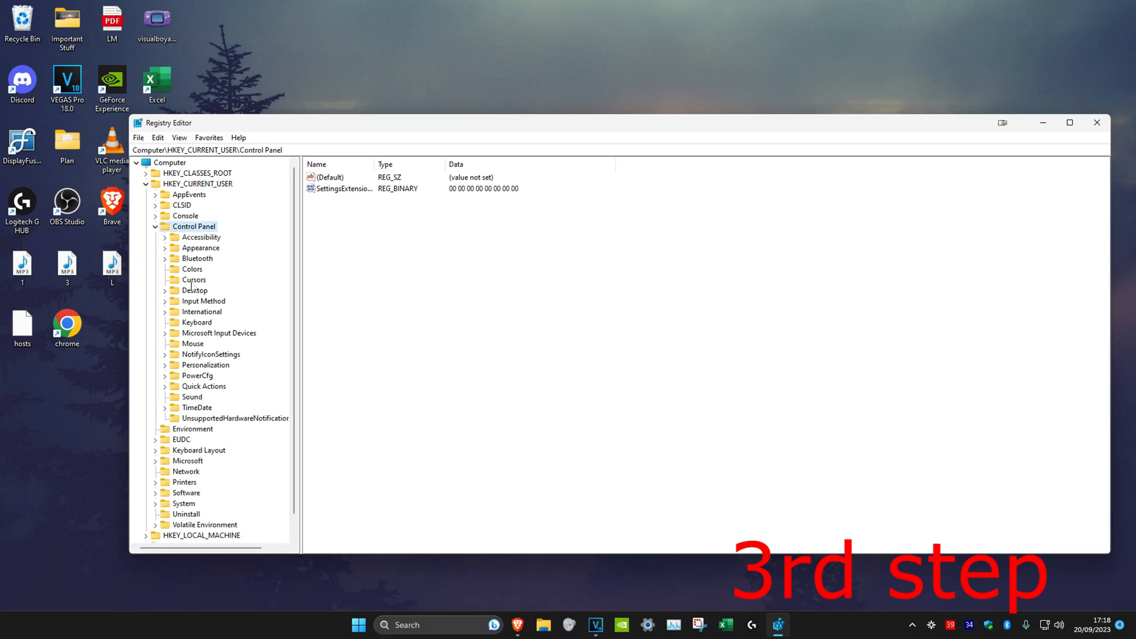
click(194, 290)
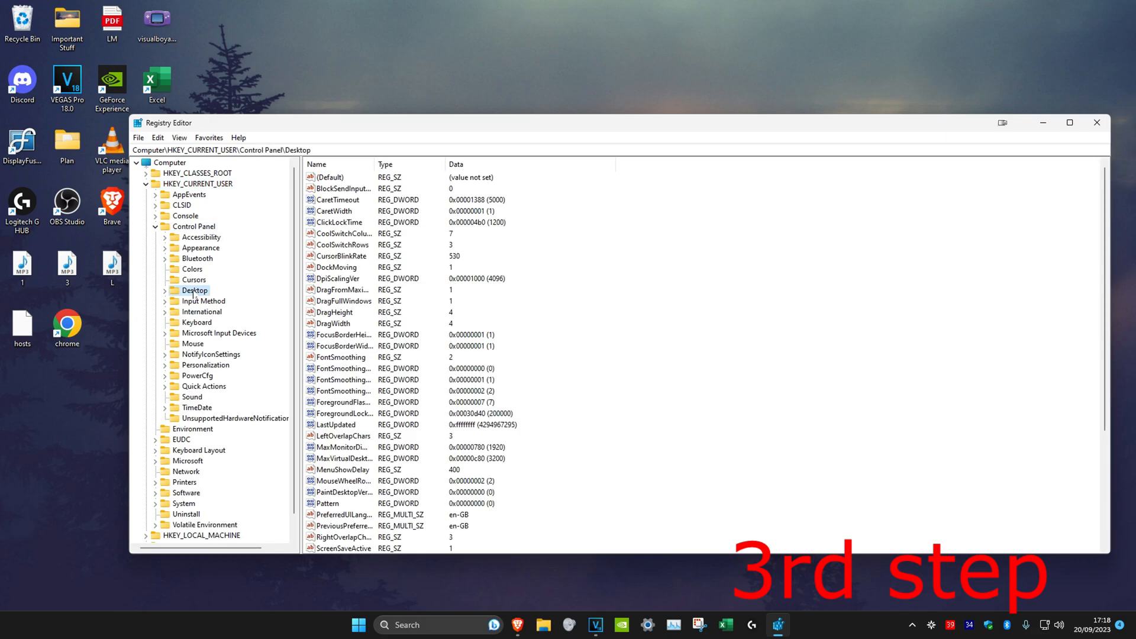
scroll(down, 3)
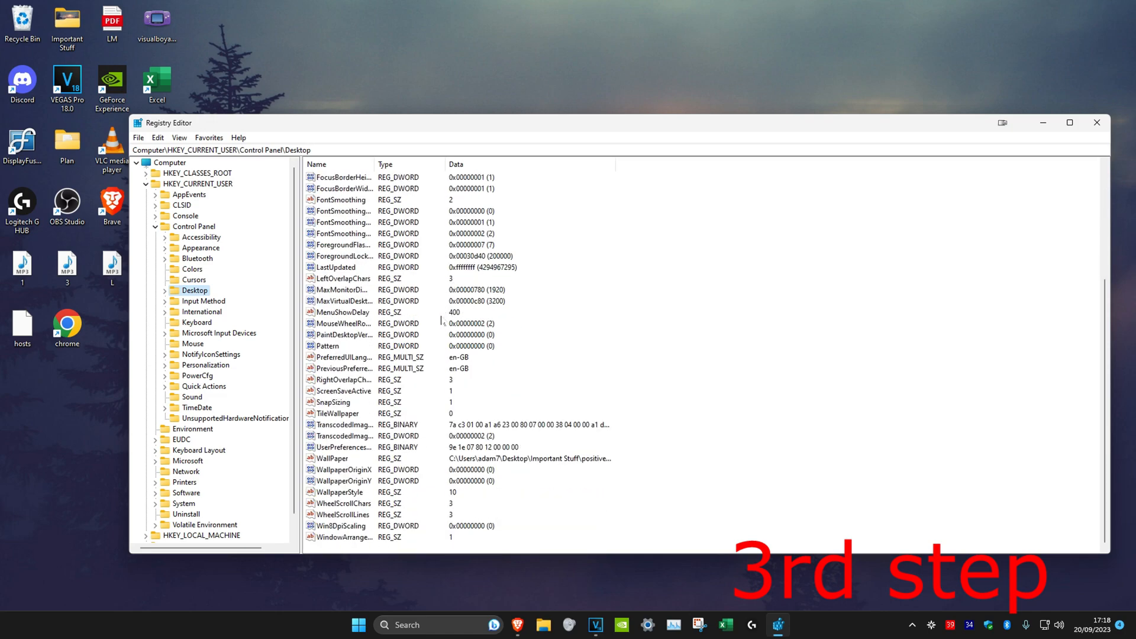
click(345, 333)
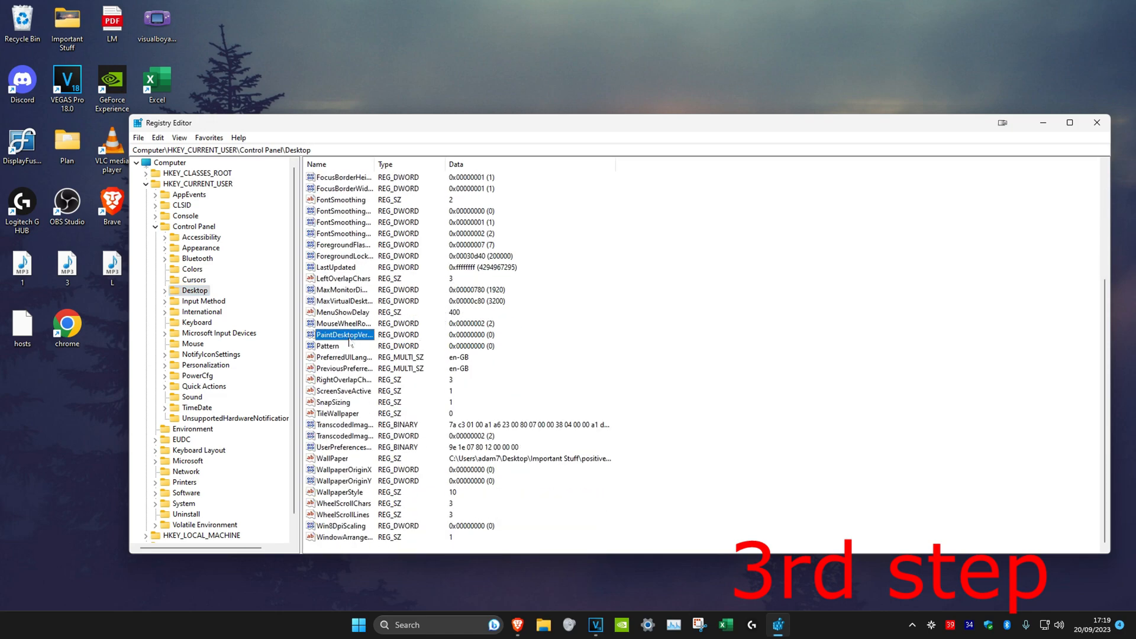
double_click(345, 334)
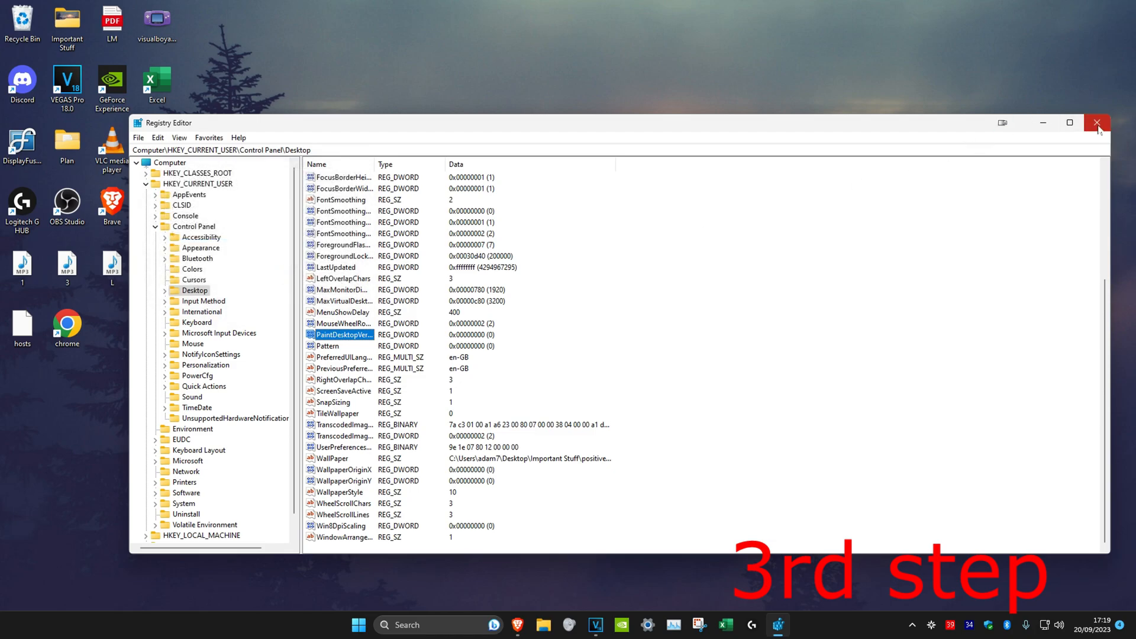
click(1097, 123)
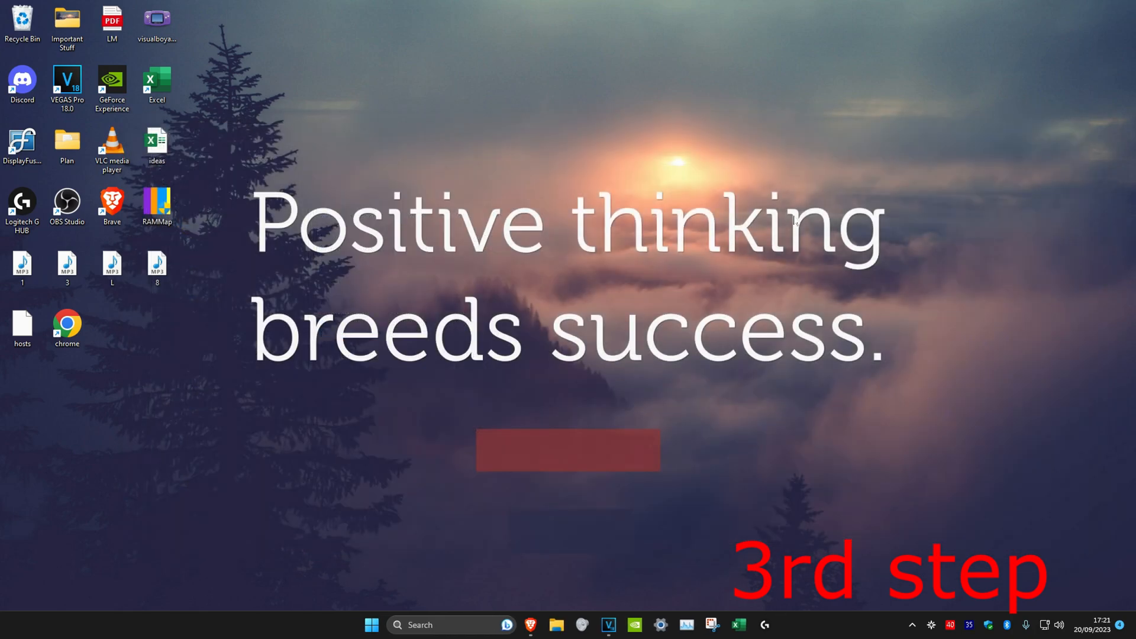